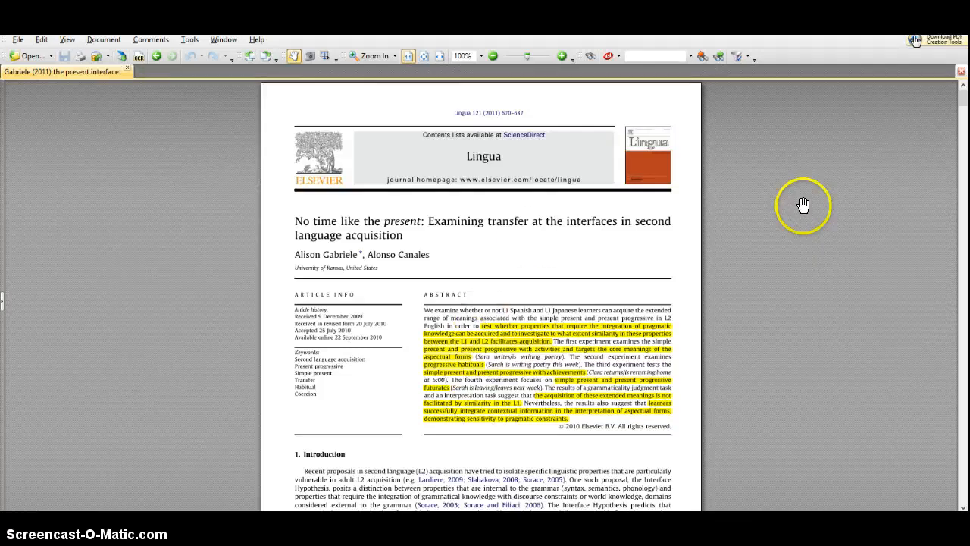
mouse_move(612, 249)
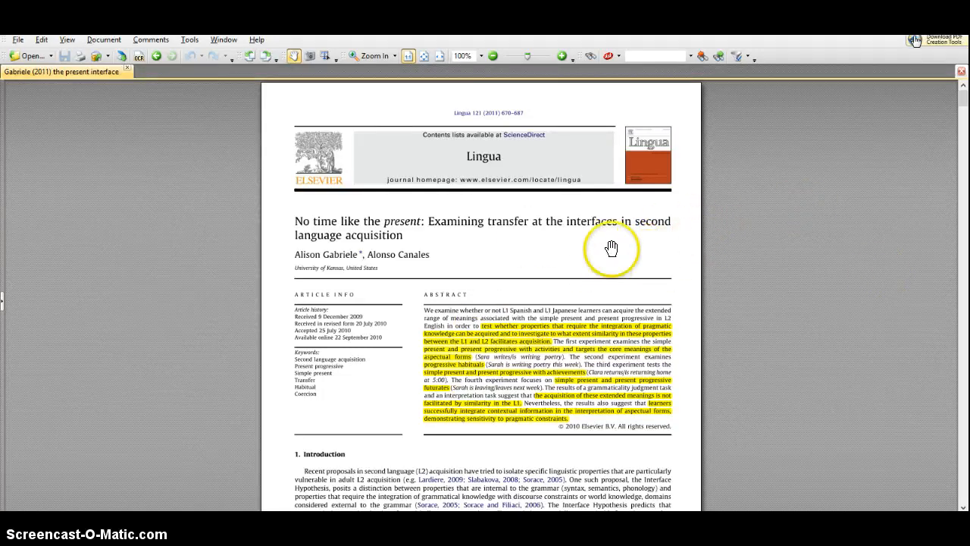
mouse_move(621, 273)
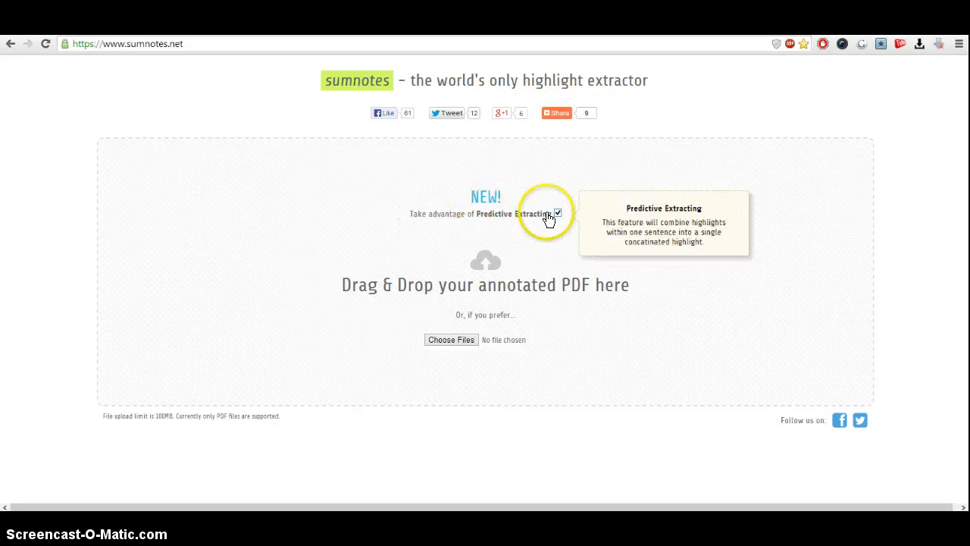
Toggle predictive extracting of combined highlights off and back on
left_click(557, 212)
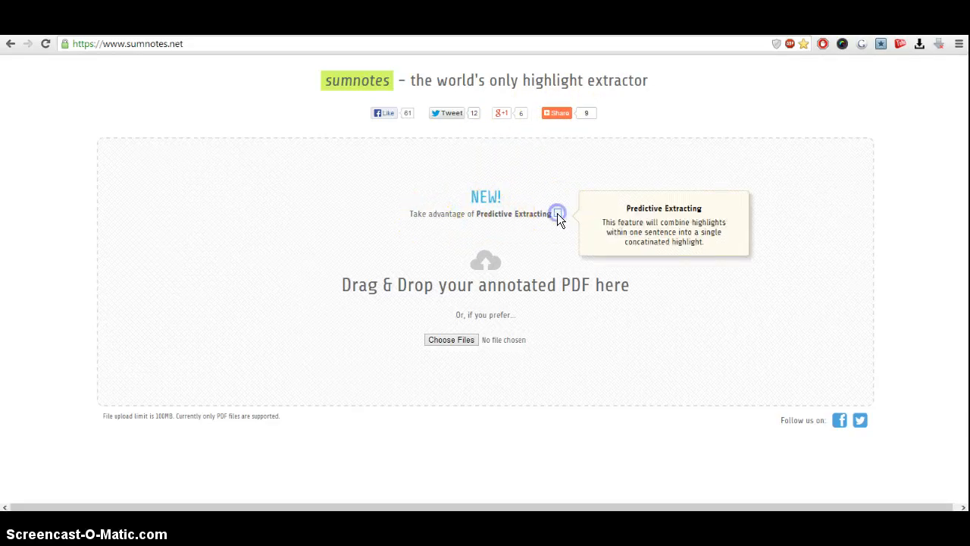
left_click(557, 212)
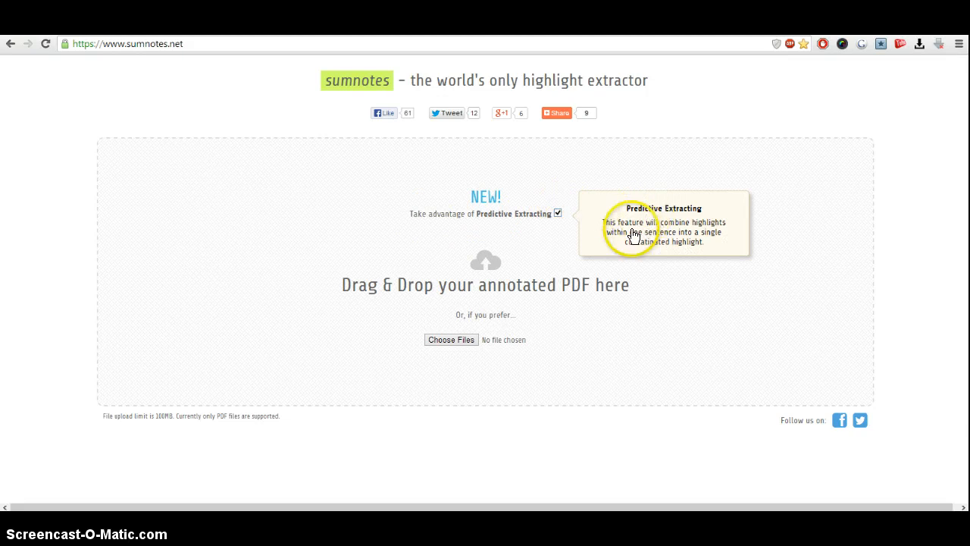
mouse_move(675, 239)
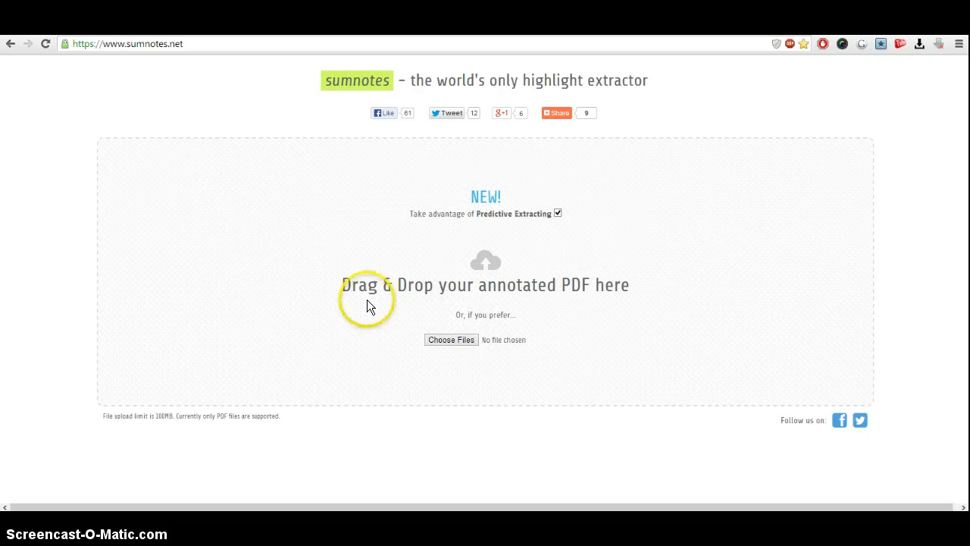
mouse_move(523, 306)
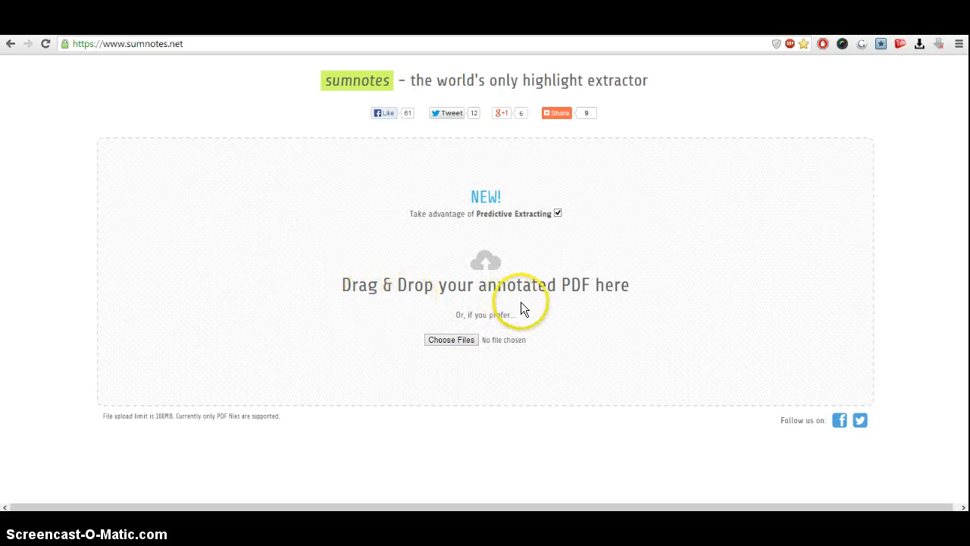
Upload the annotated 'Gabriele (2011) the present interface' PDF via the Open dialog
left_click(451, 339)
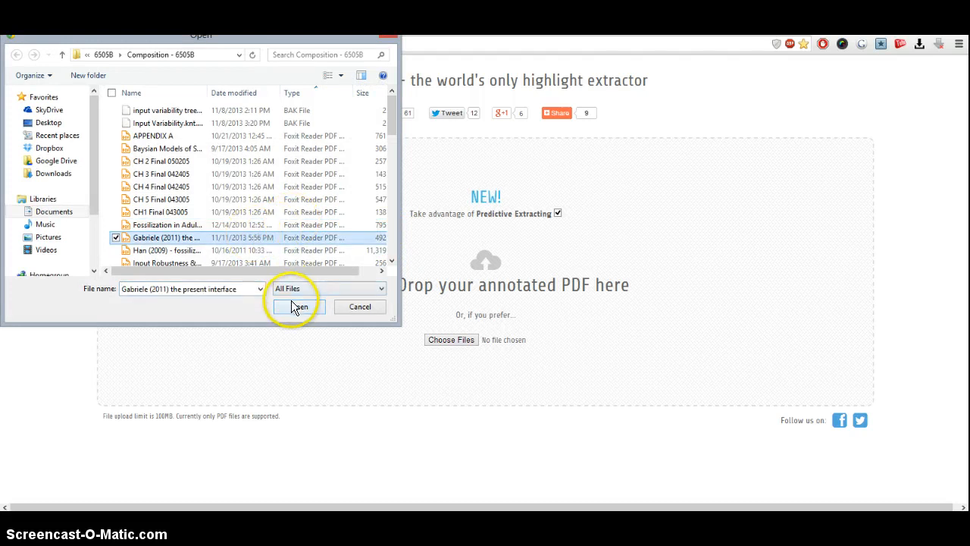
left_click(297, 306)
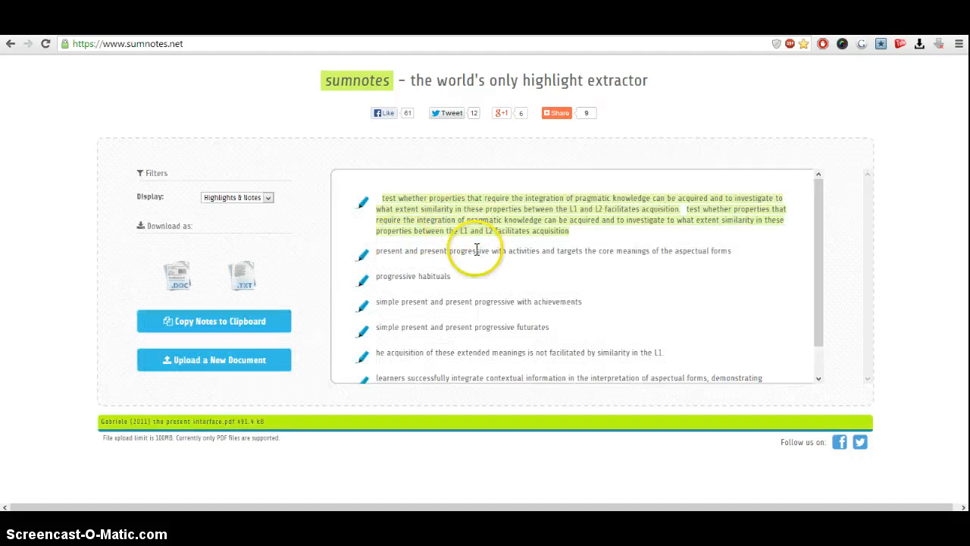
mouse_move(600, 271)
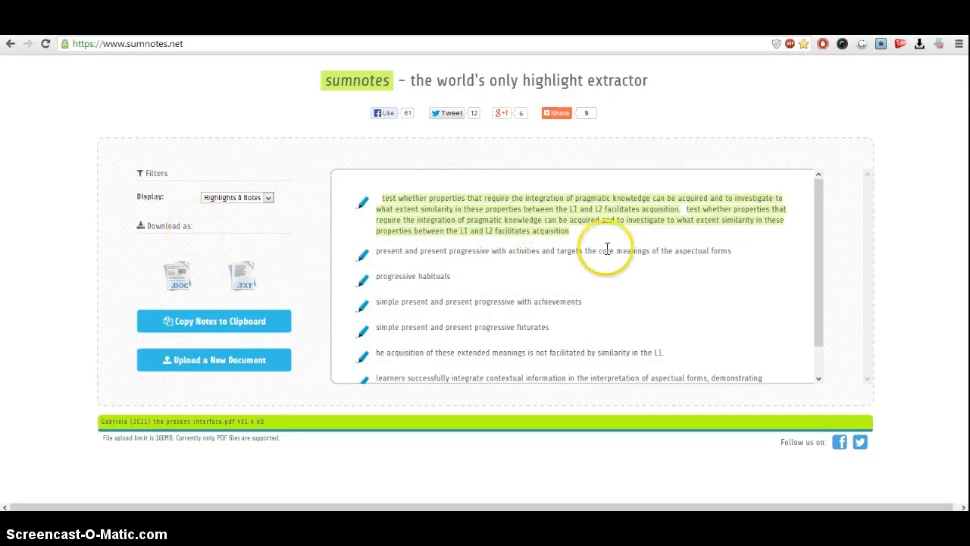
mouse_move(179, 275)
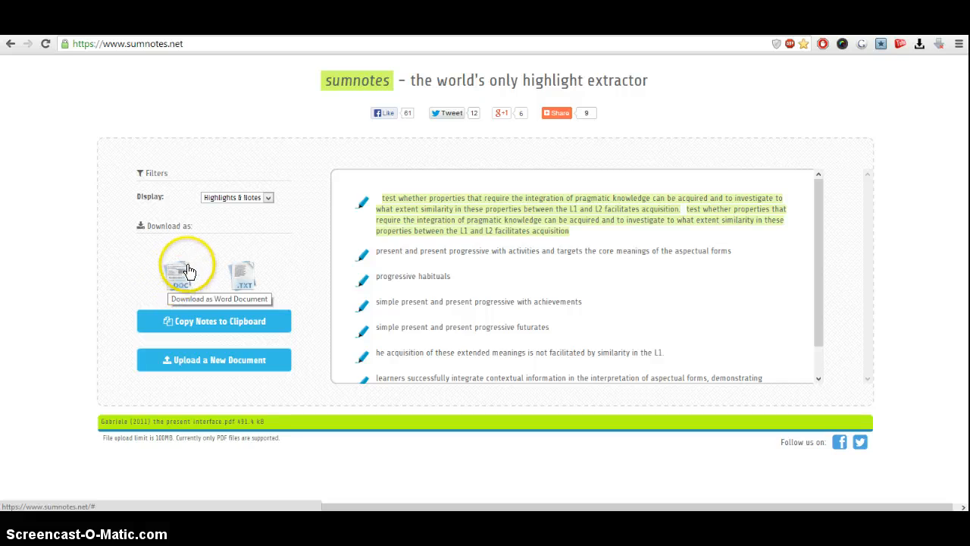
mouse_move(241, 269)
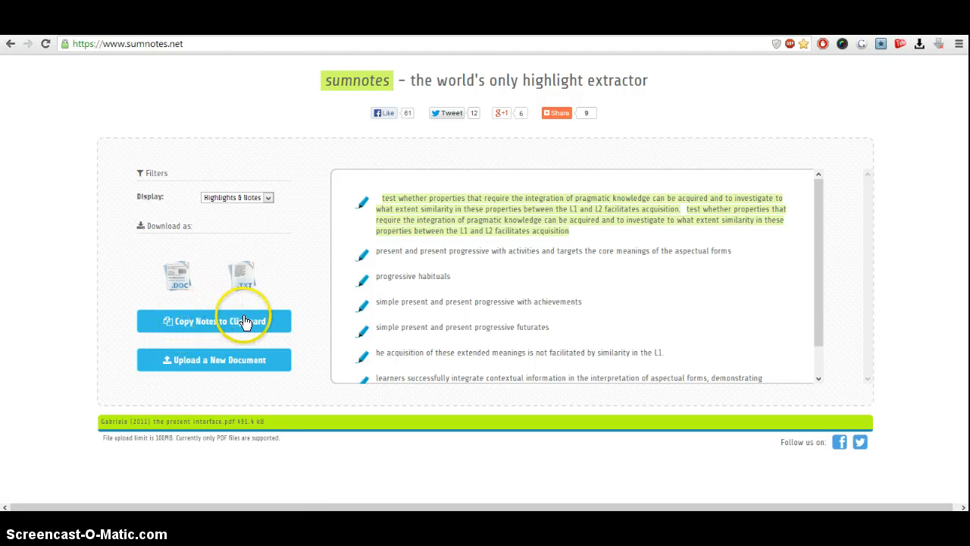
mouse_move(258, 311)
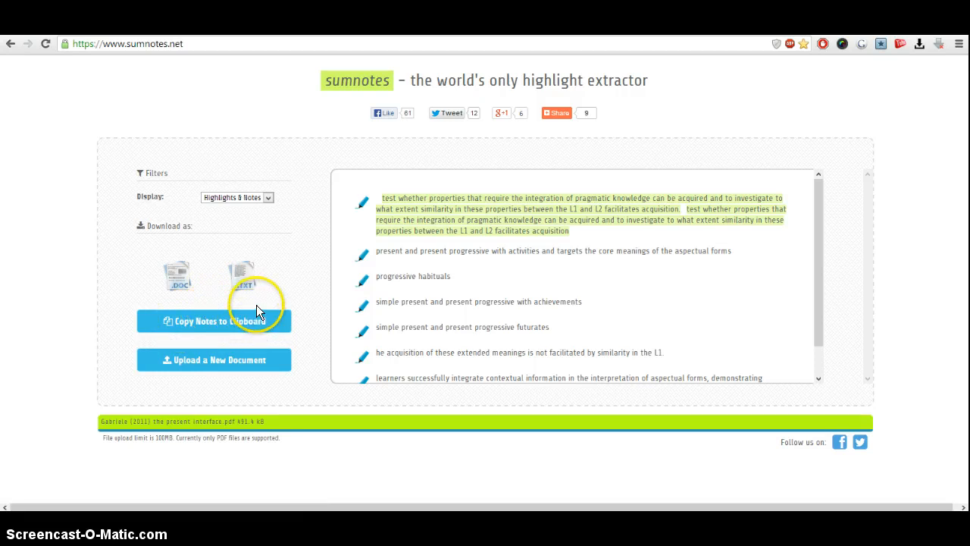
mouse_move(273, 286)
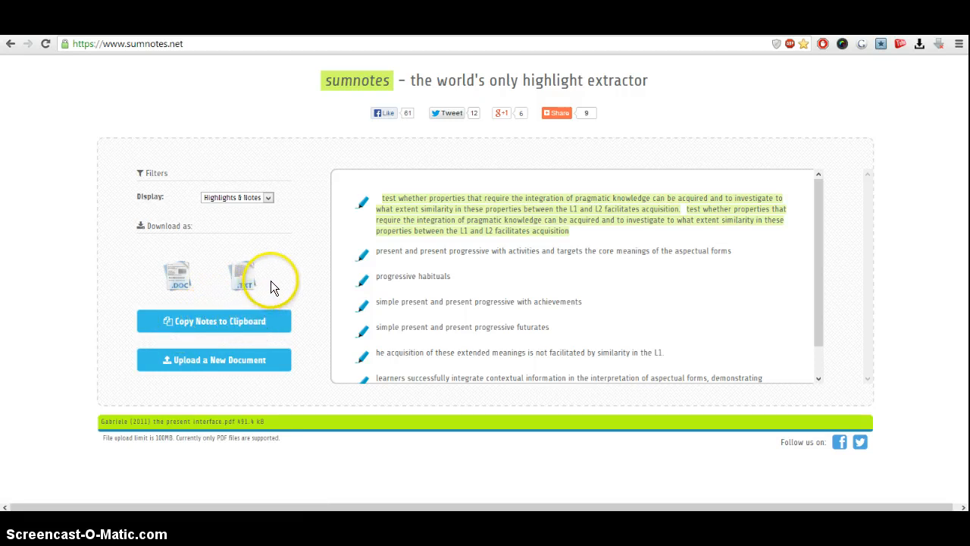